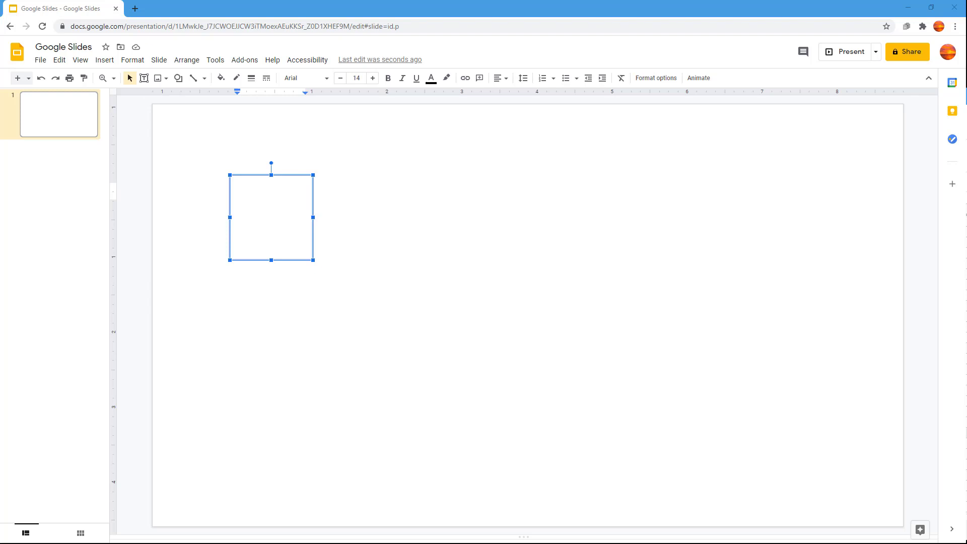
mouse_move(279, 132)
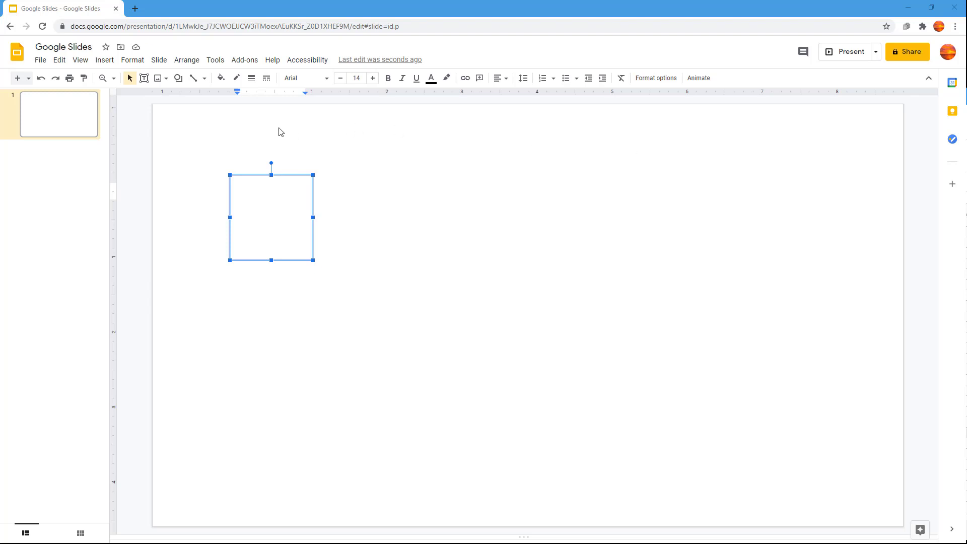
Step: Bring up the Insert special characters picker for the empty text box
left_click(104, 59)
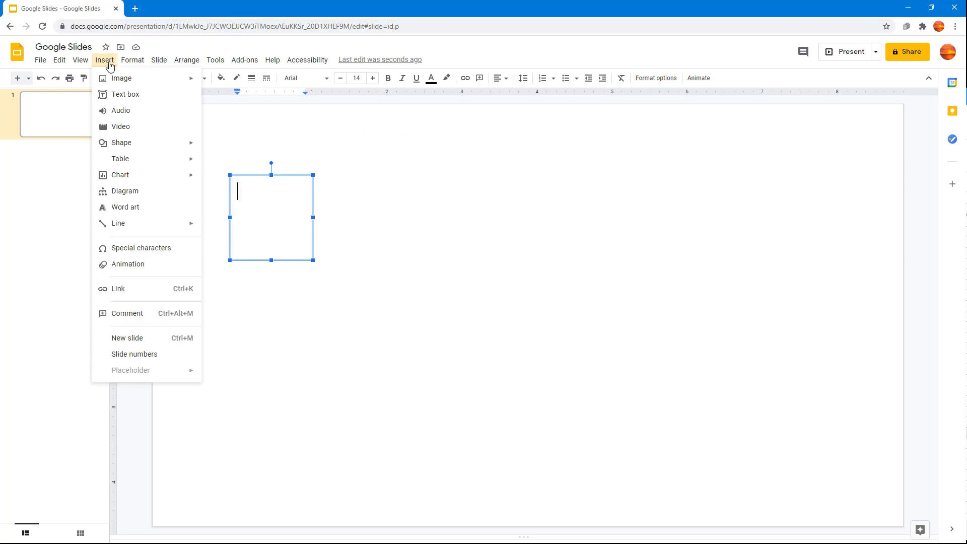
mouse_move(154, 252)
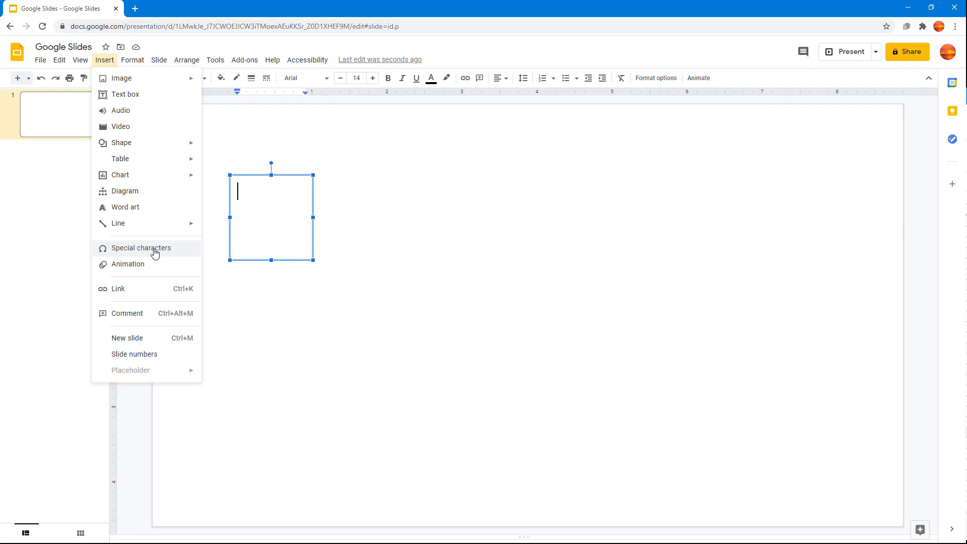
left_click(140, 248)
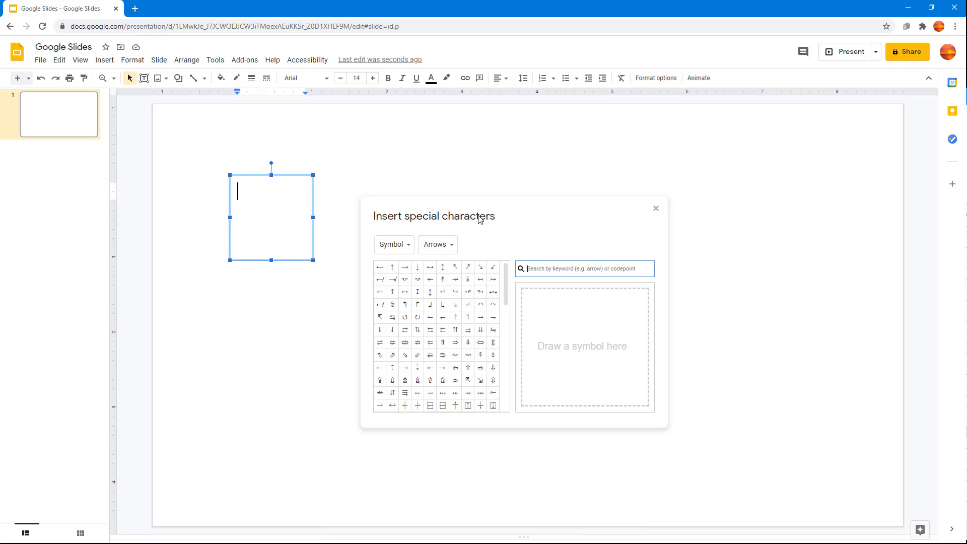
mouse_move(420, 241)
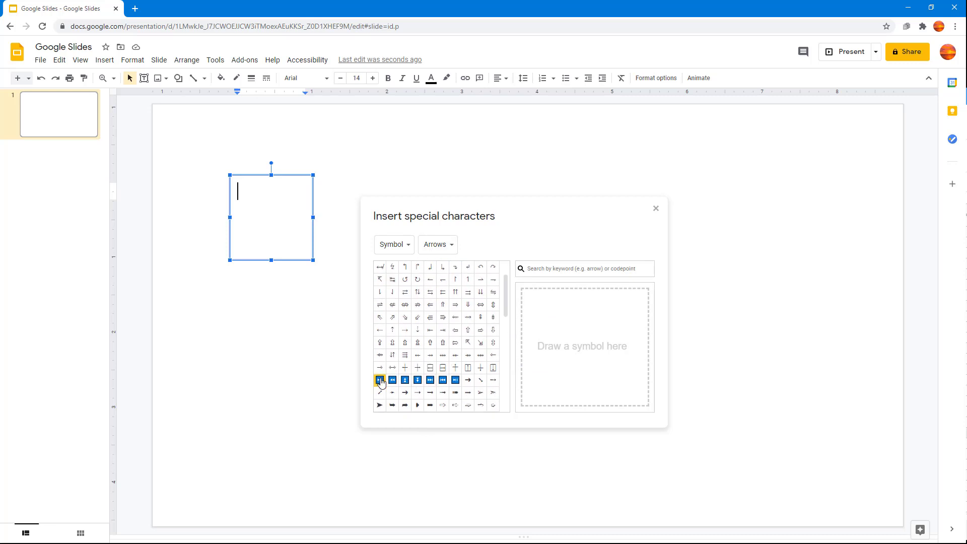
Step: Insert the fast-forward arrow symbol into the text box and move to keyword search
left_click(380, 380)
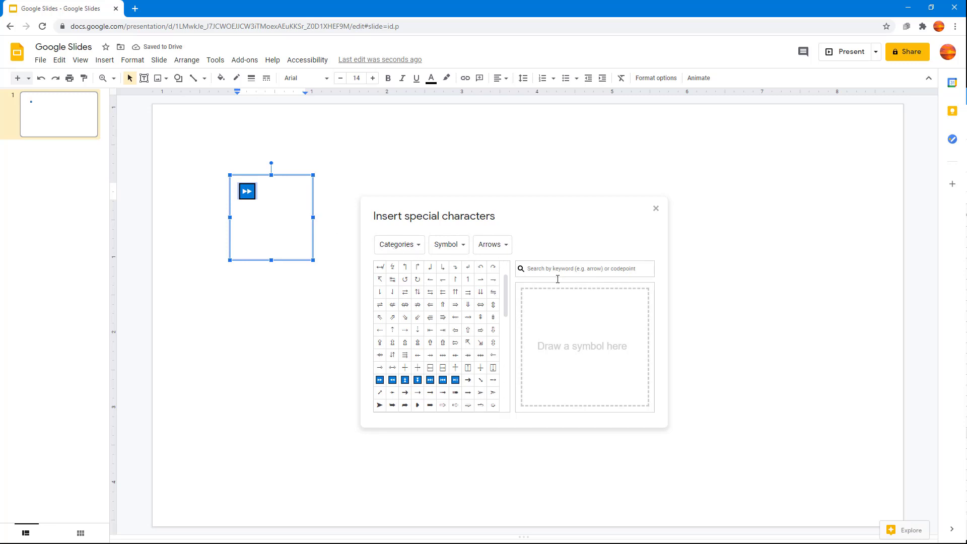
left_click(584, 269)
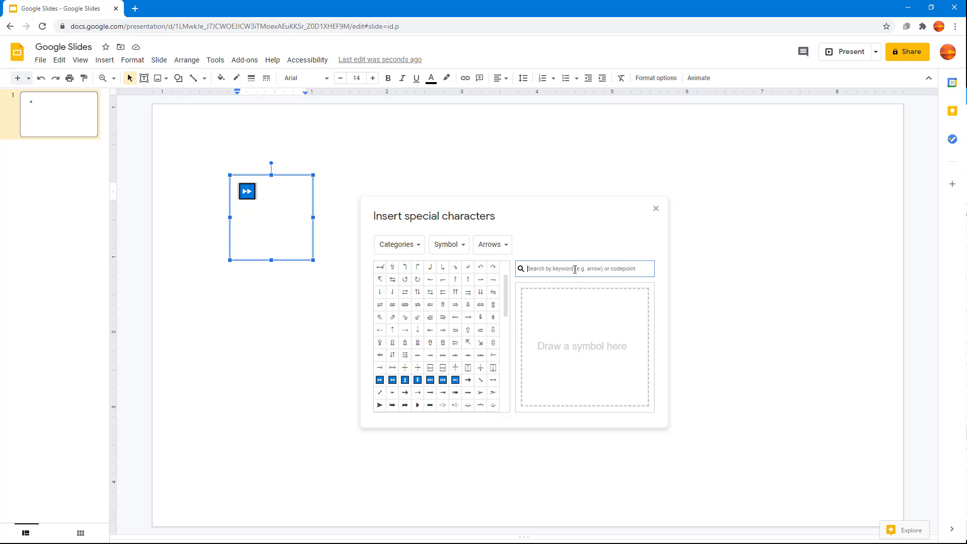
Step: Search the picker for 'trophy' to find the trophy symbol
type("trophy")
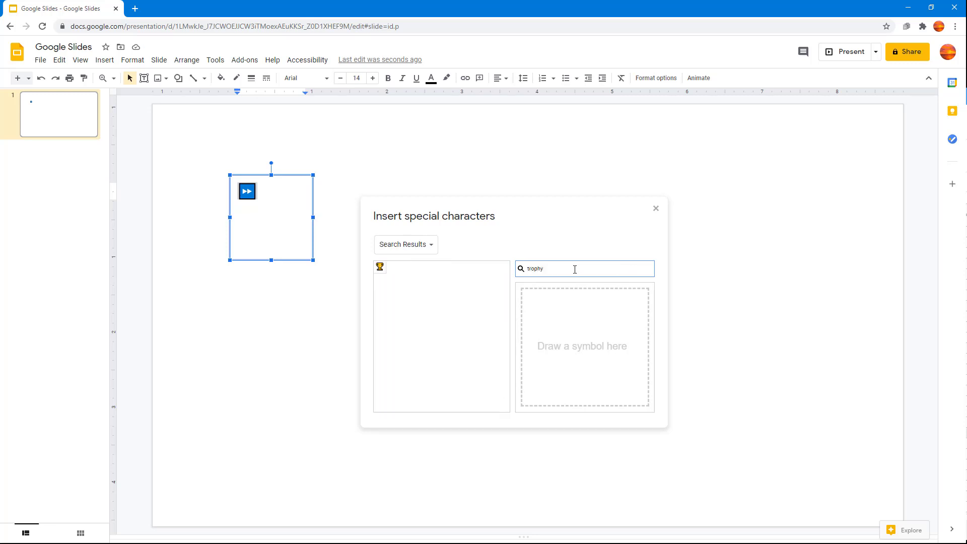
mouse_move(380, 266)
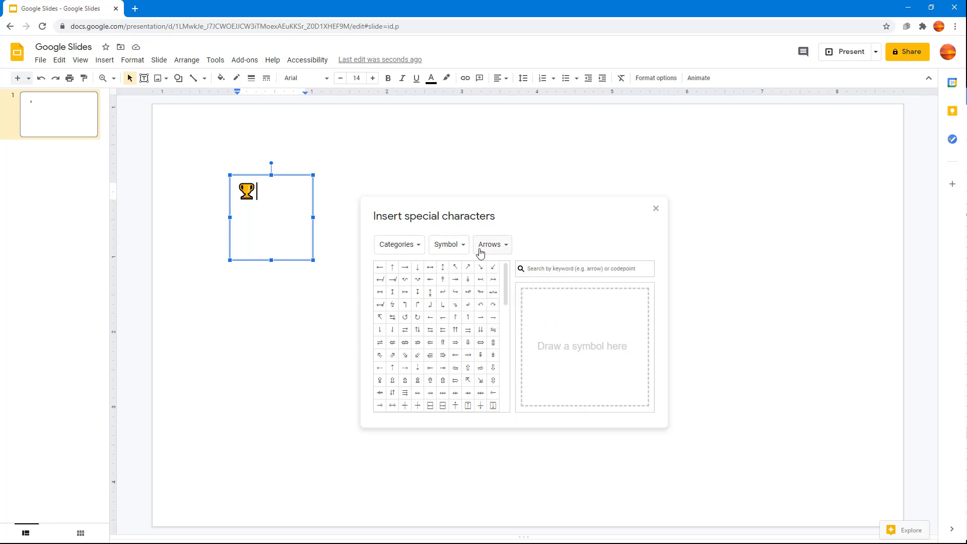
Step: Browse the category dropdowns through Number and Other East Asian Scripts
left_click(399, 244)
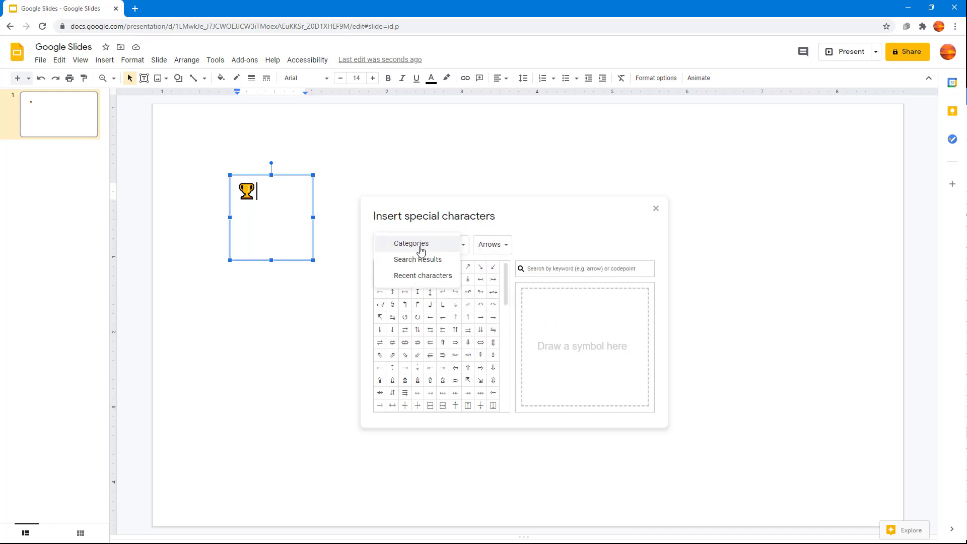
mouse_move(430, 259)
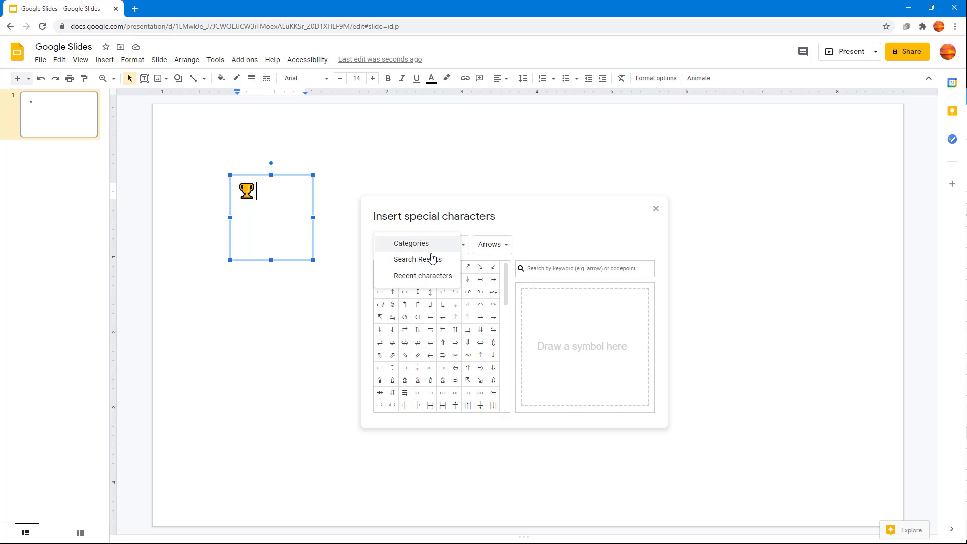
left_click(421, 244)
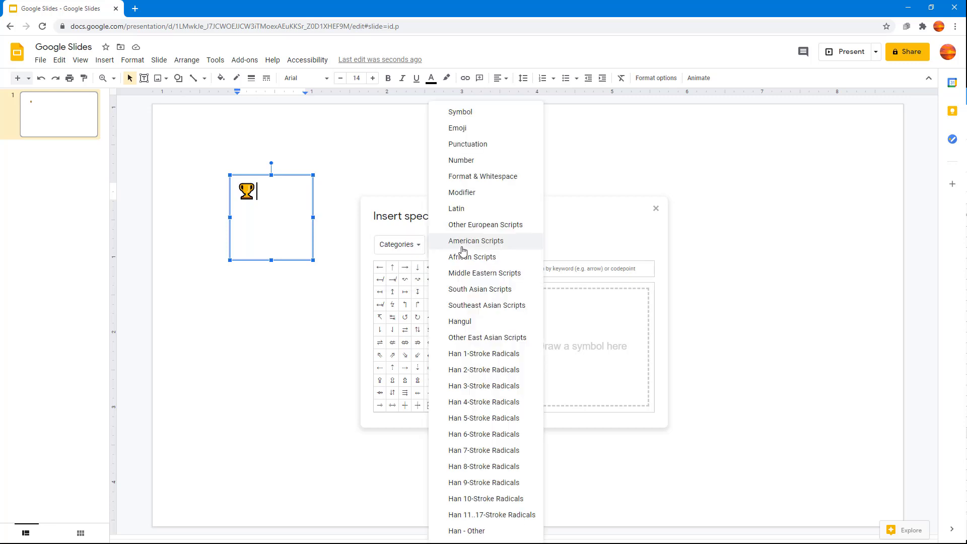
mouse_move(485, 144)
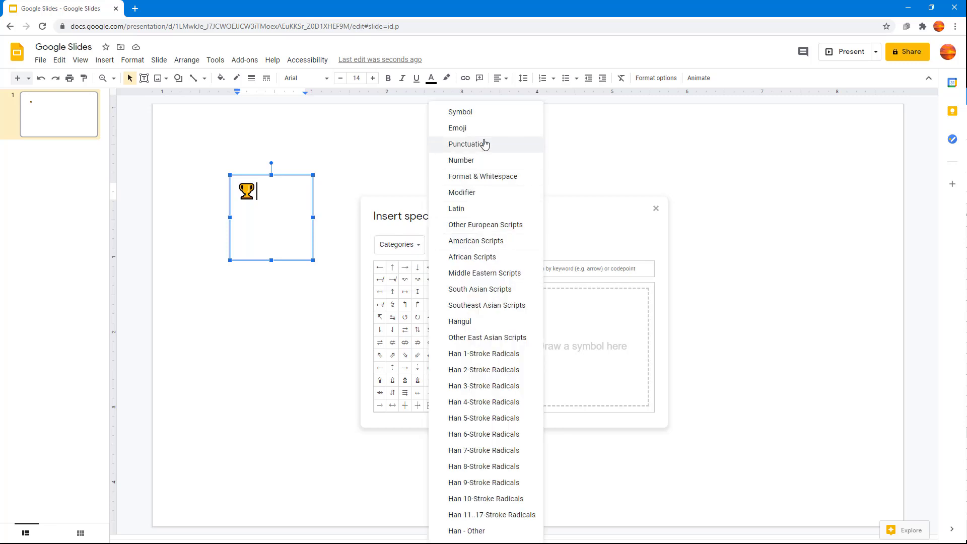
left_click(462, 160)
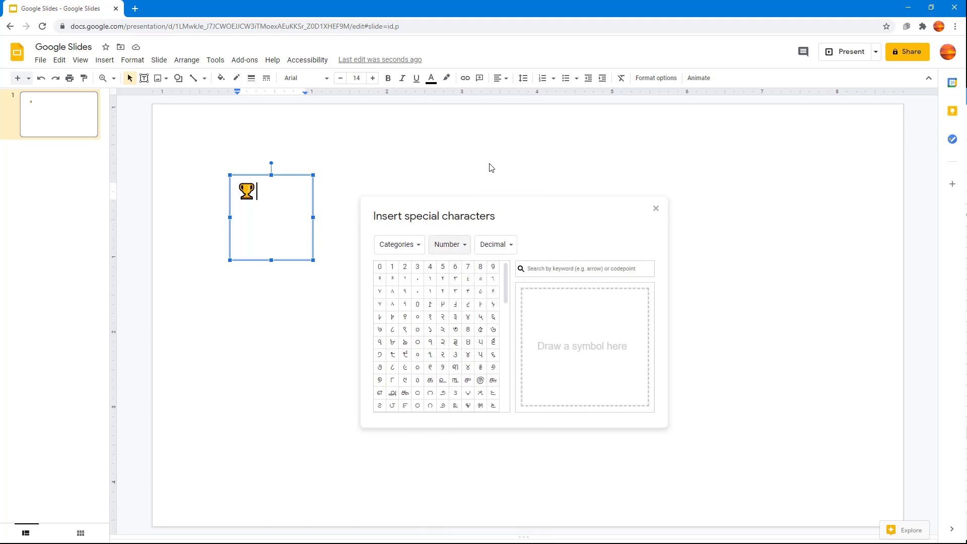
left_click(399, 244)
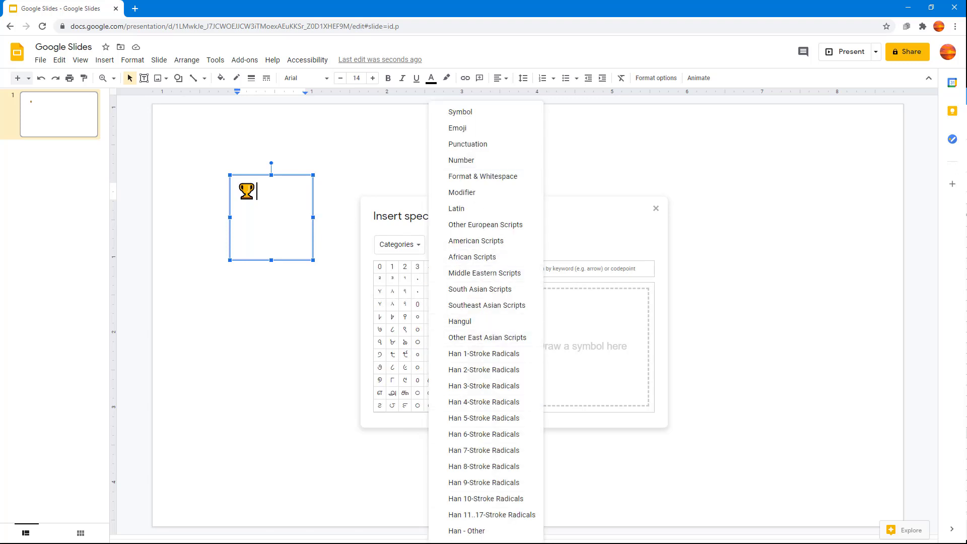
left_click(487, 337)
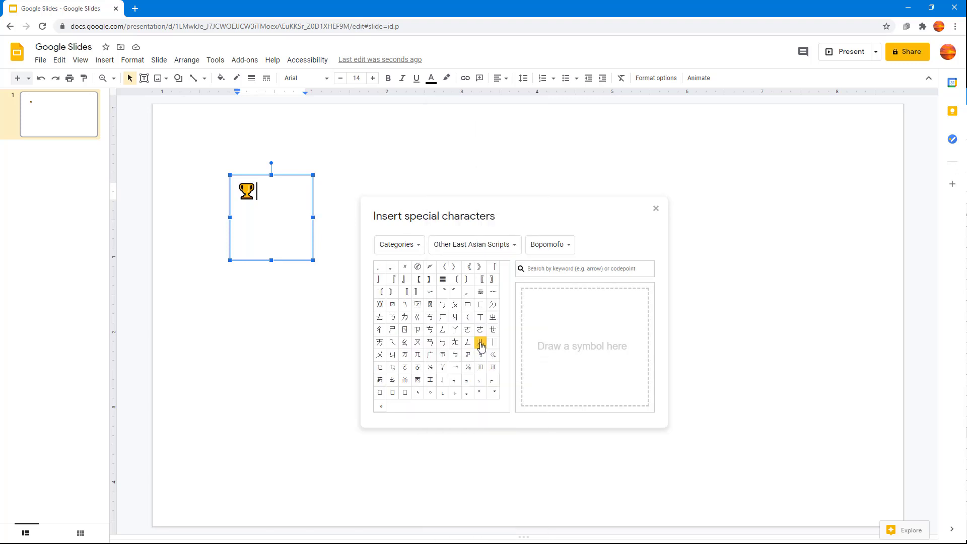
Step: Switch through Miao to Compatibility - Bopomofo and insert the bracket-like character after the trophy
left_click(549, 244)
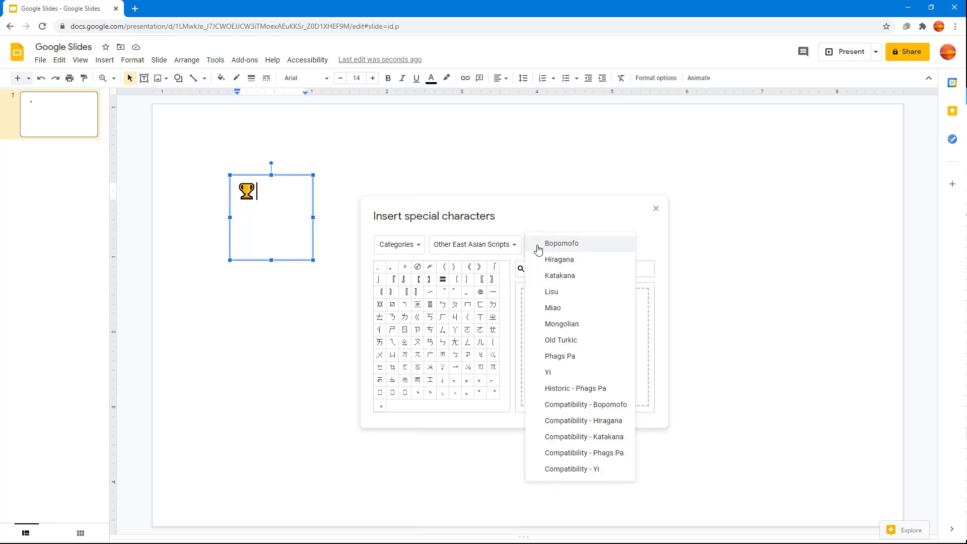
left_click(553, 307)
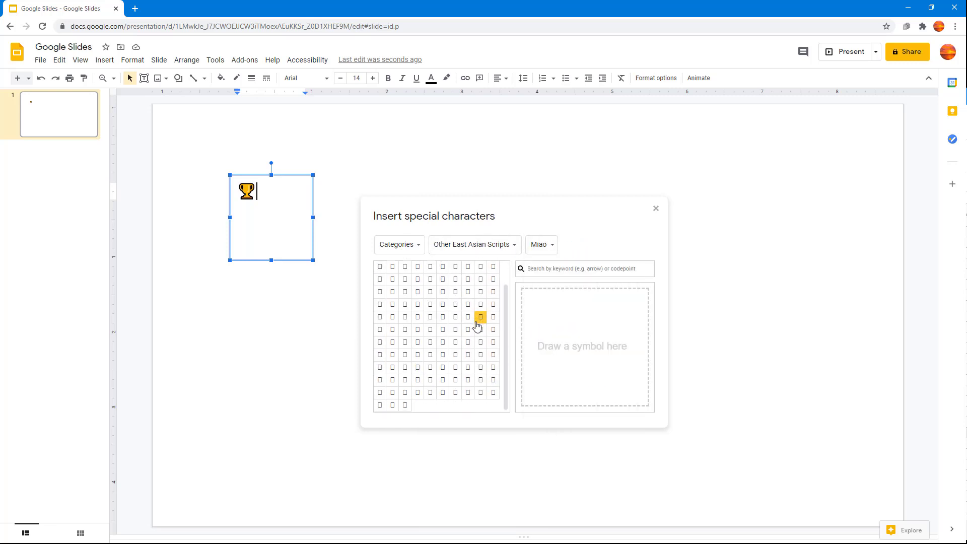
left_click(540, 244)
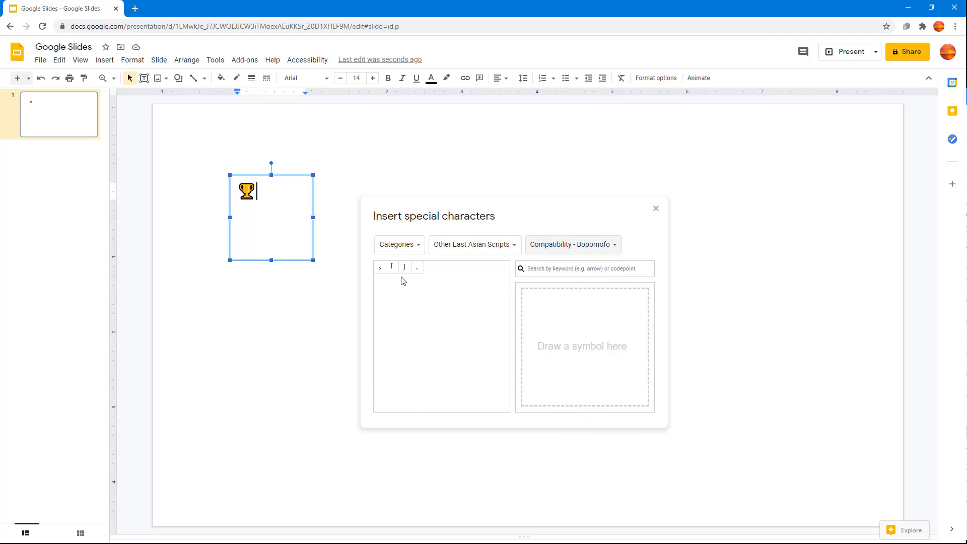
left_click(391, 267)
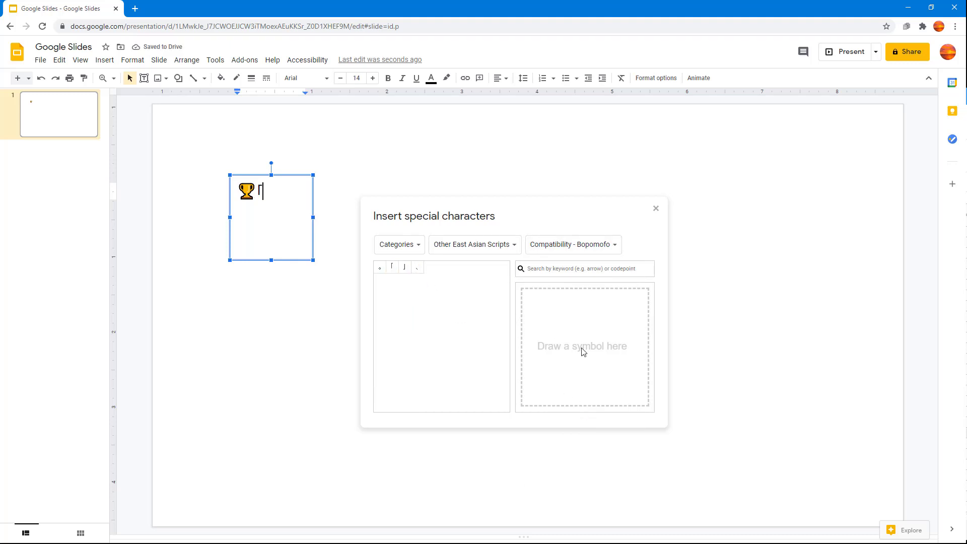
mouse_move(563, 332)
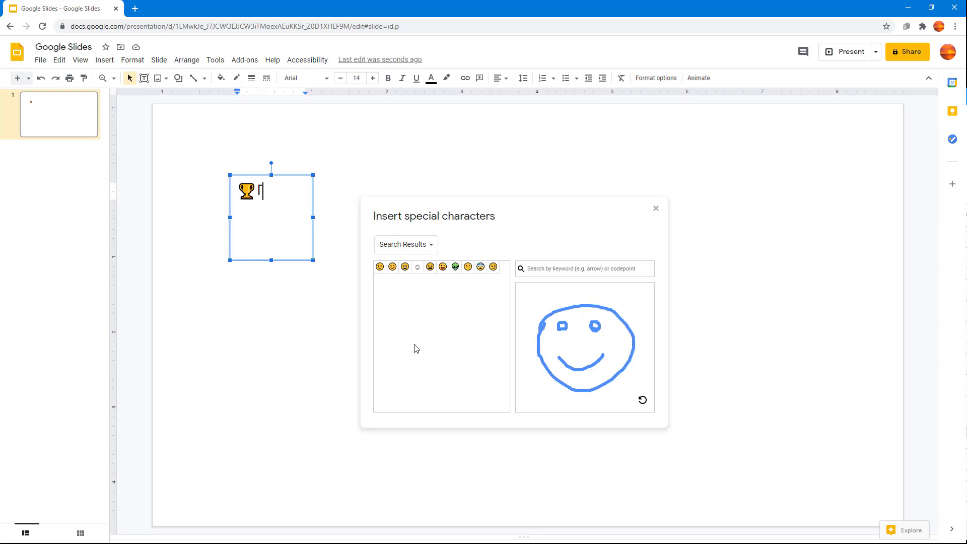
Step: Insert the winking smiley and another smiley emoji from the drawn-symbol results
left_click(393, 266)
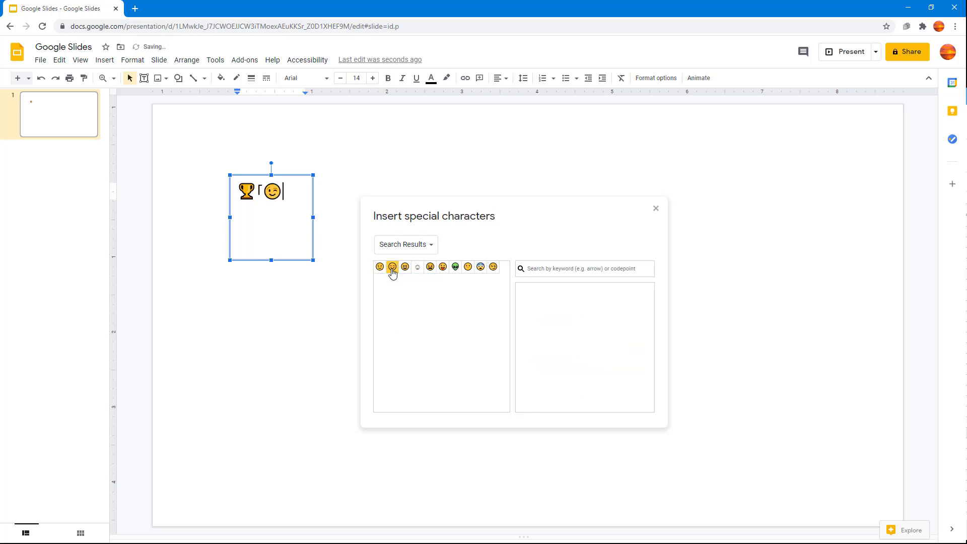
left_click(392, 266)
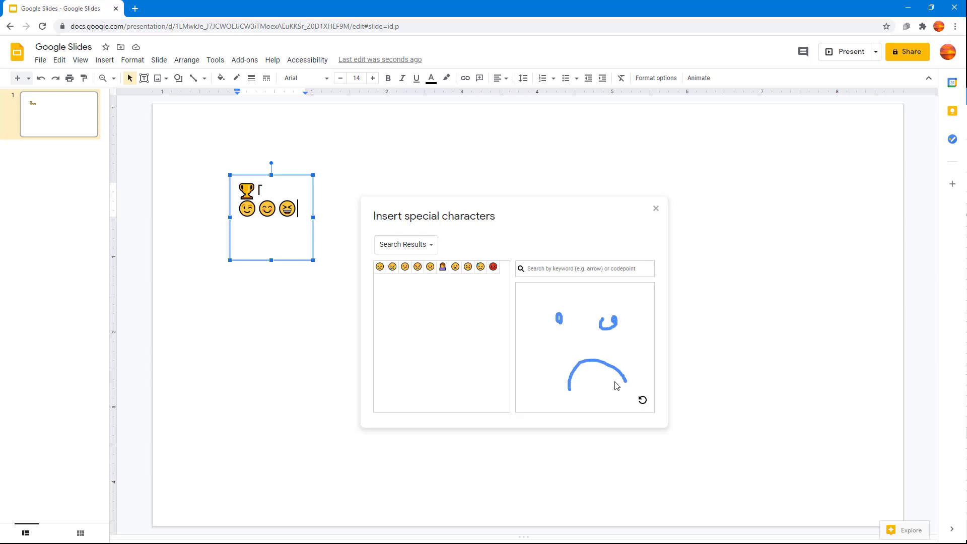
mouse_move(405, 266)
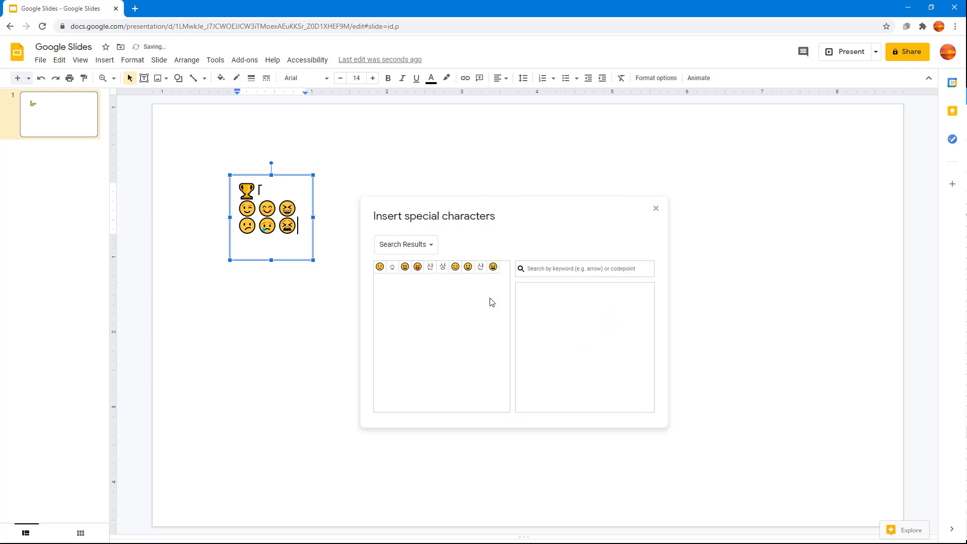
mouse_move(490, 301)
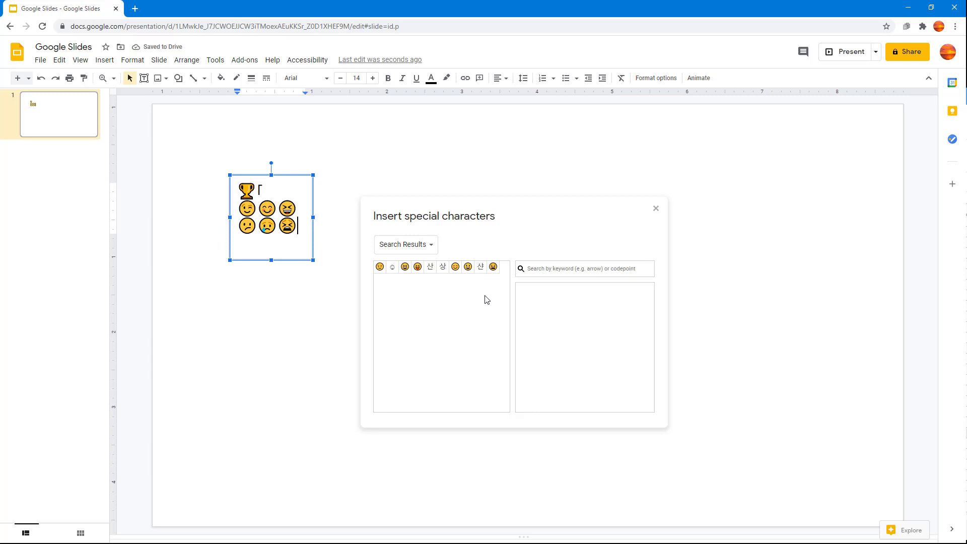
mouse_move(473, 281)
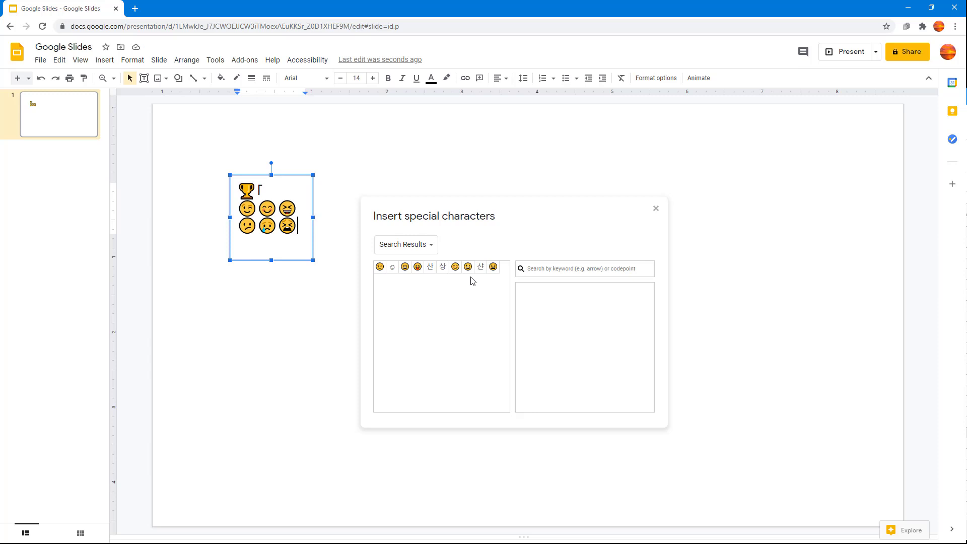
mouse_move(695, 251)
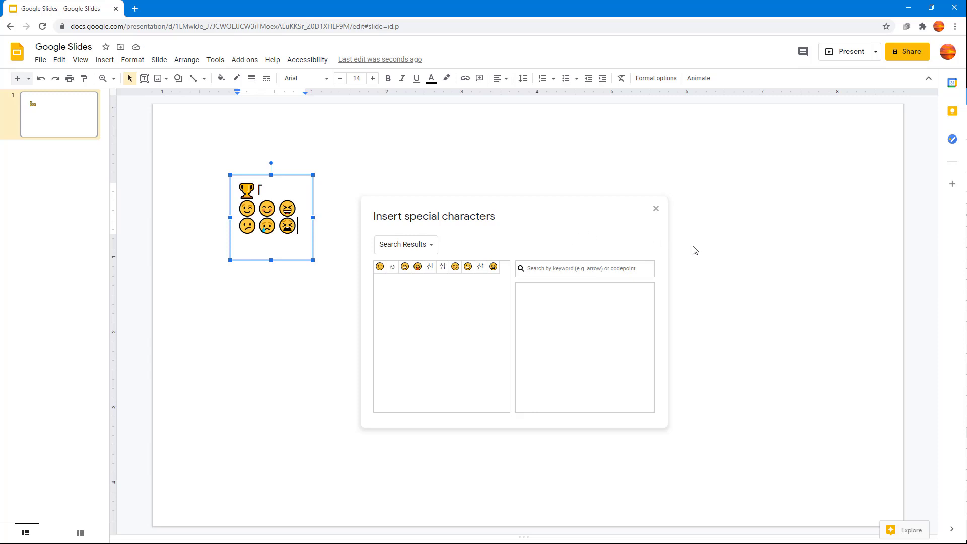
mouse_move(944, 280)
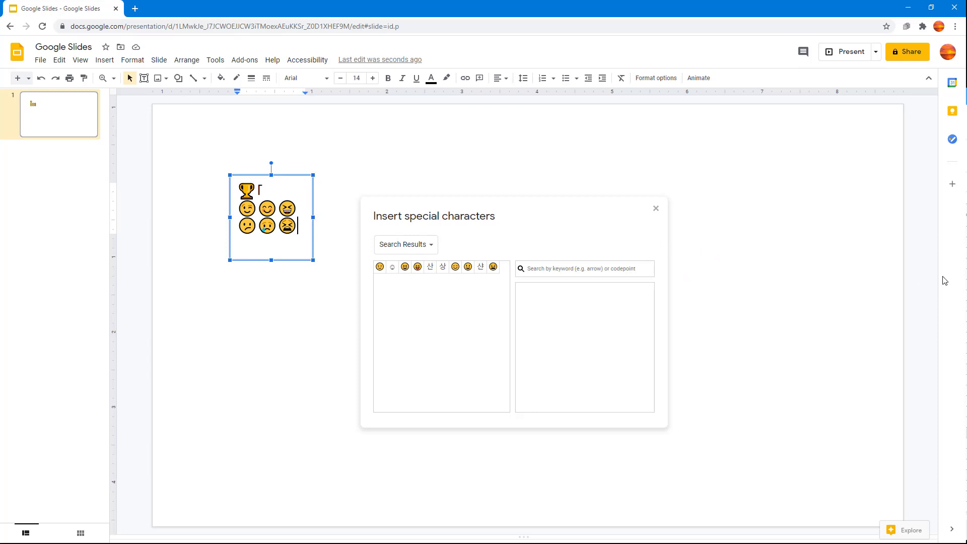